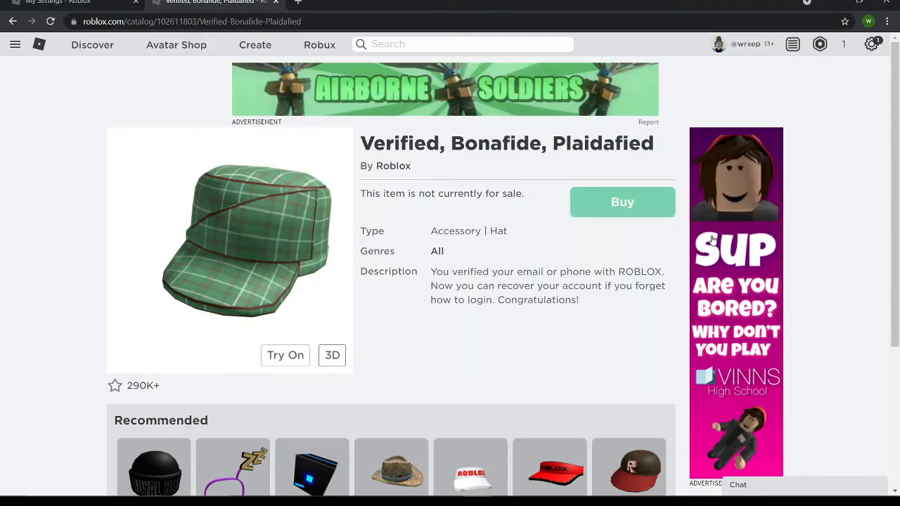
{"action": "mouse_move", "coordinate": [554, 168]}
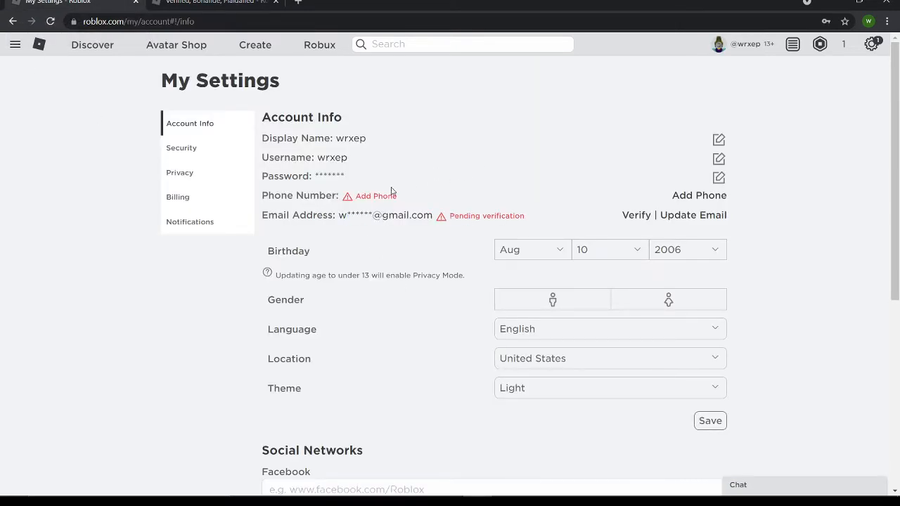
- Send the Roblox verification email and confirm the address from the Gmail message
{"action": "left_click", "coordinate": [204, 2]}
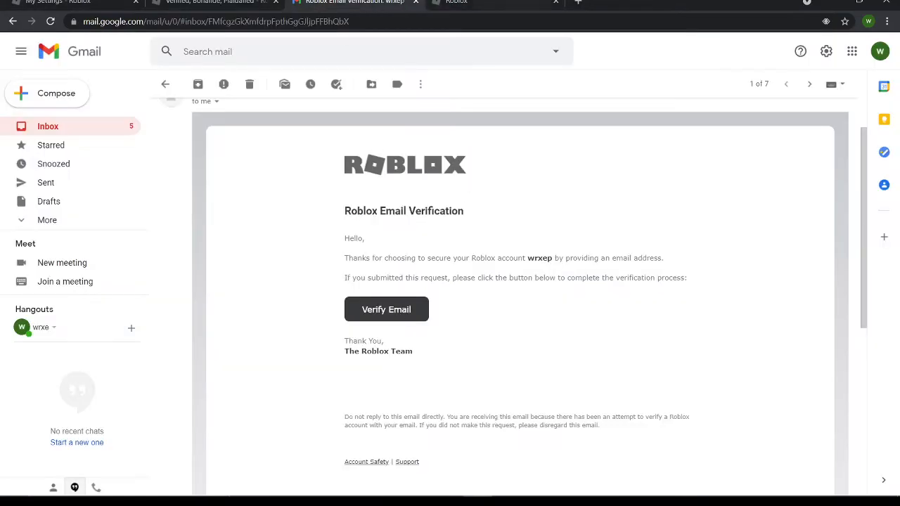
{"action": "left_click", "coordinate": [385, 309]}
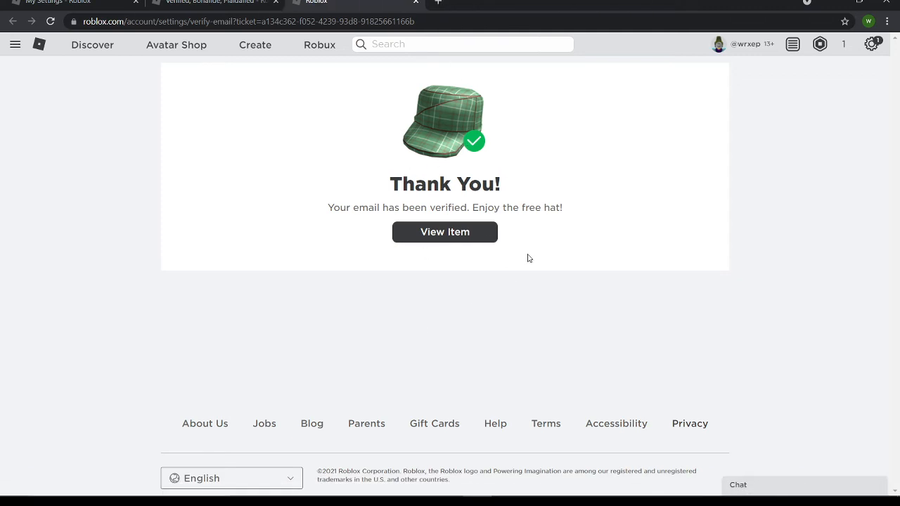
- View the Verified, Bonafide, Plaidafied hat as Item Owned, then return to the home page
{"action": "left_click", "coordinate": [445, 232]}
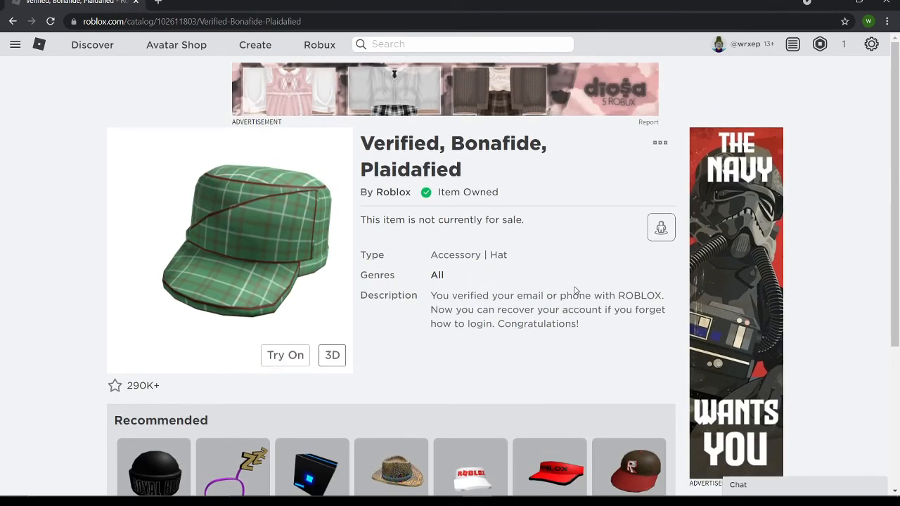
{"action": "mouse_move", "coordinate": [600, 499]}
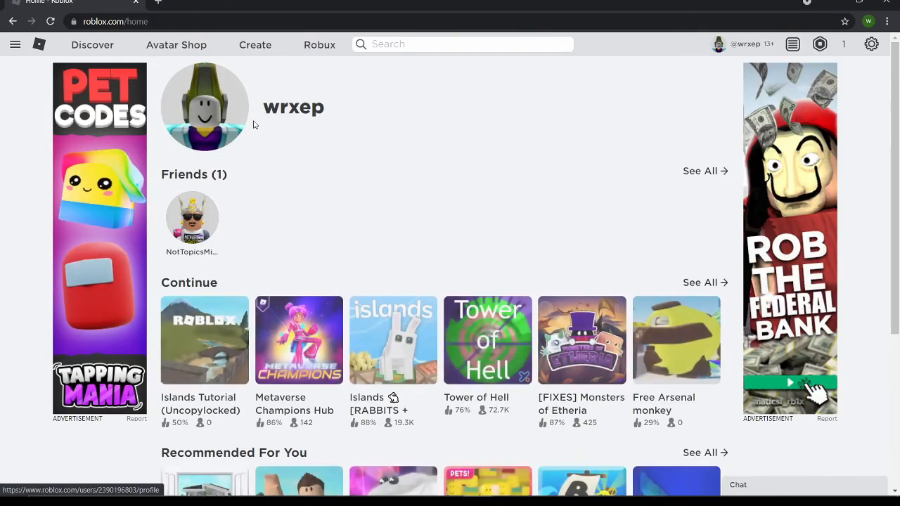
{"action": "left_click", "coordinate": [506, 485]}
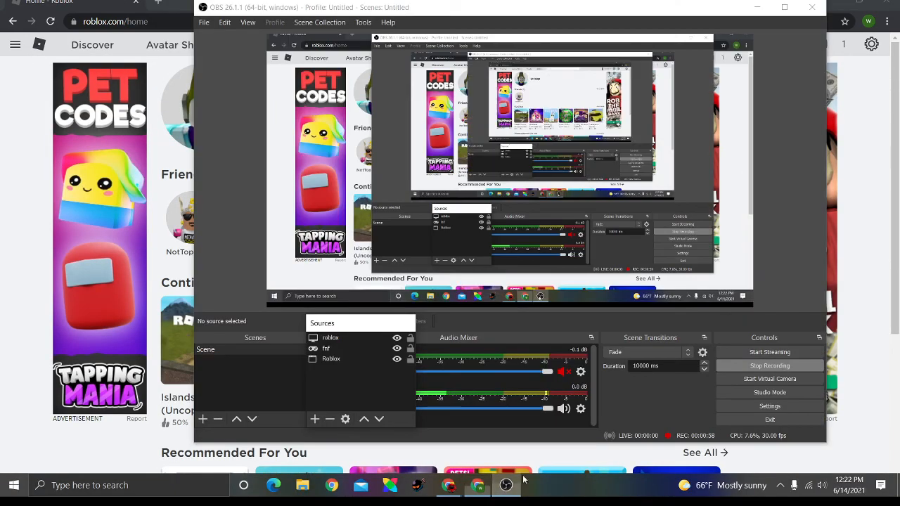